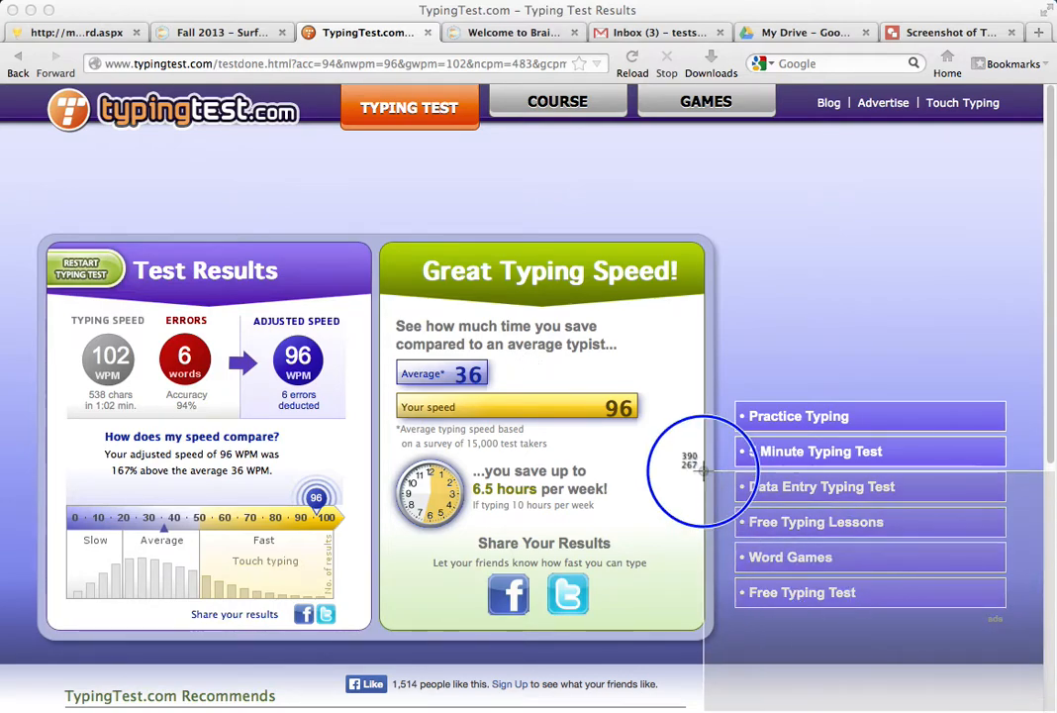
pyautogui.moveTo(15, 75)
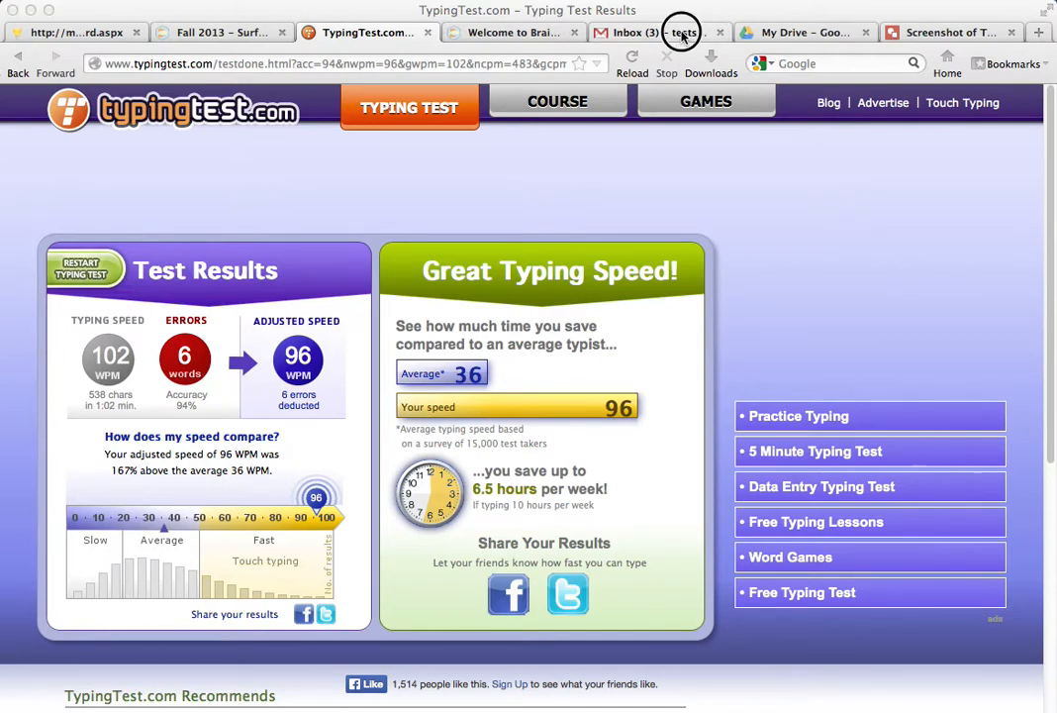
# - Switch to the school mail inbox after capturing the 96 WPM results screenshot
pyautogui.click(634, 32)
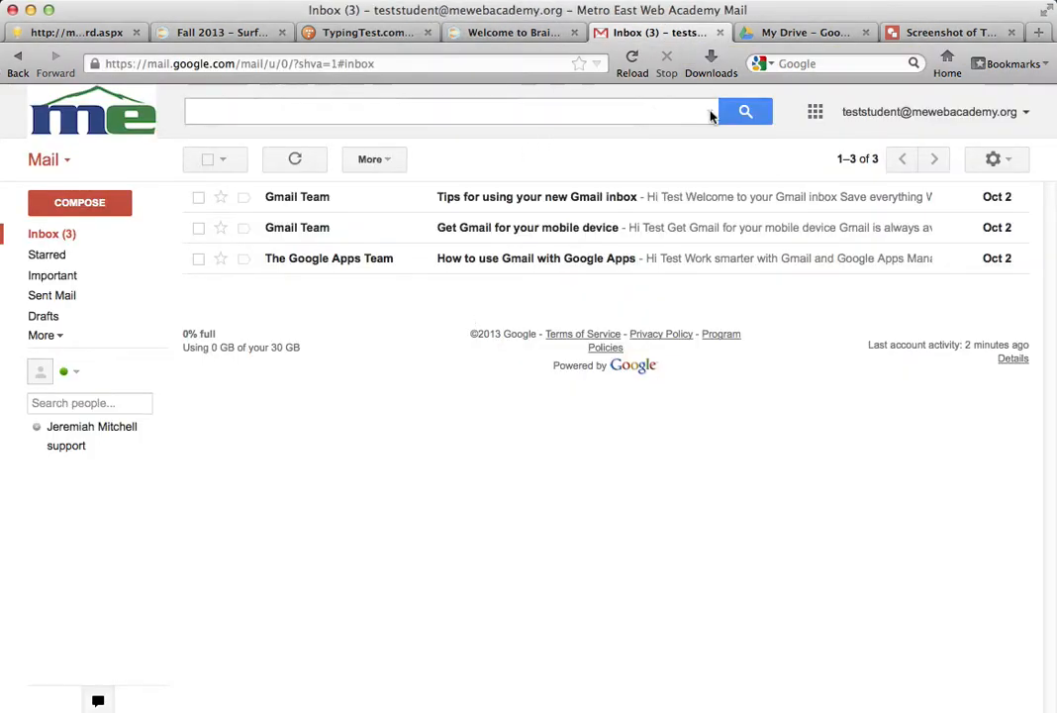
# - Go to Google Drive through the Google apps grid in Gmail
pyautogui.click(816, 111)
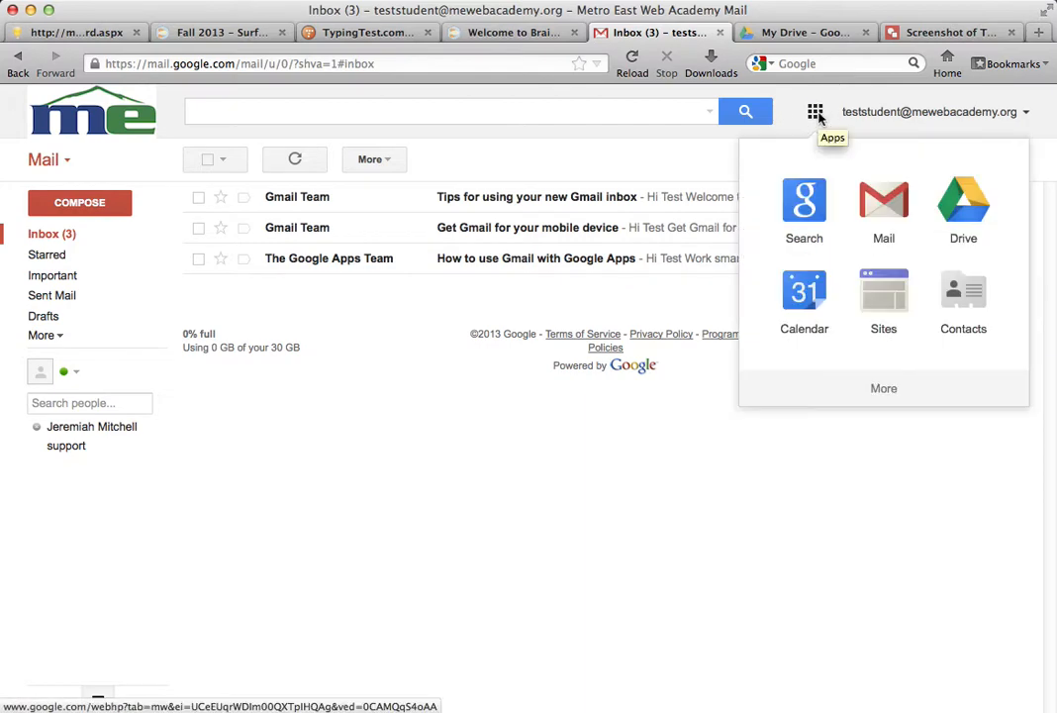
pyautogui.click(963, 203)
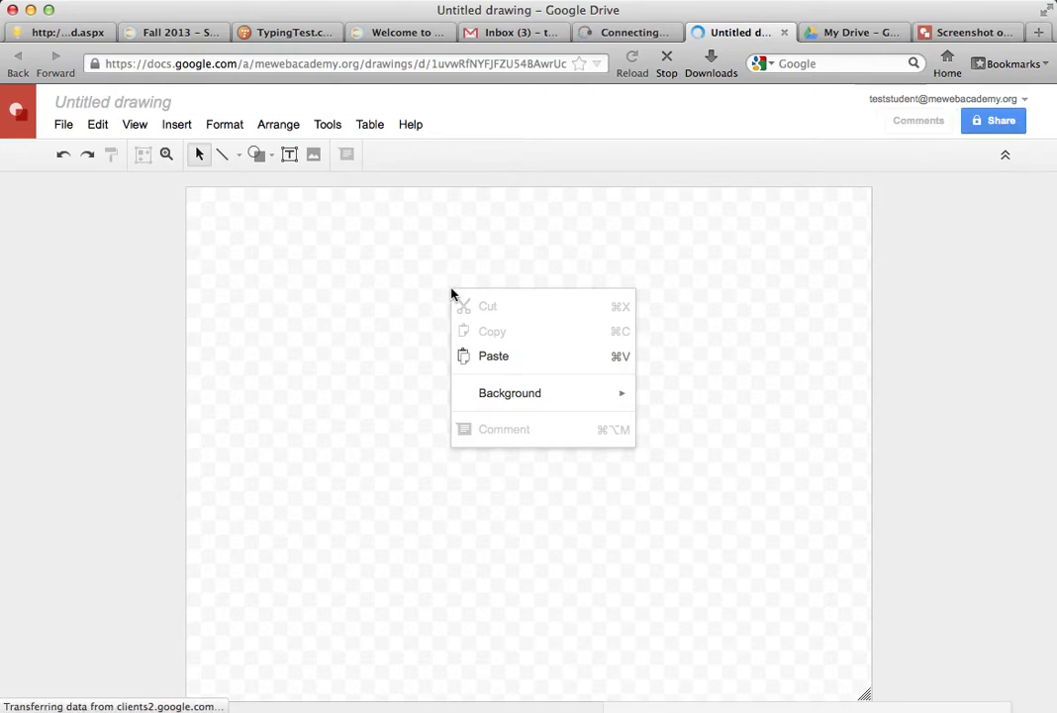
# - Paste the typing results screenshot onto the canvas and dismiss the copy-and-paste notice
pyautogui.click(493, 355)
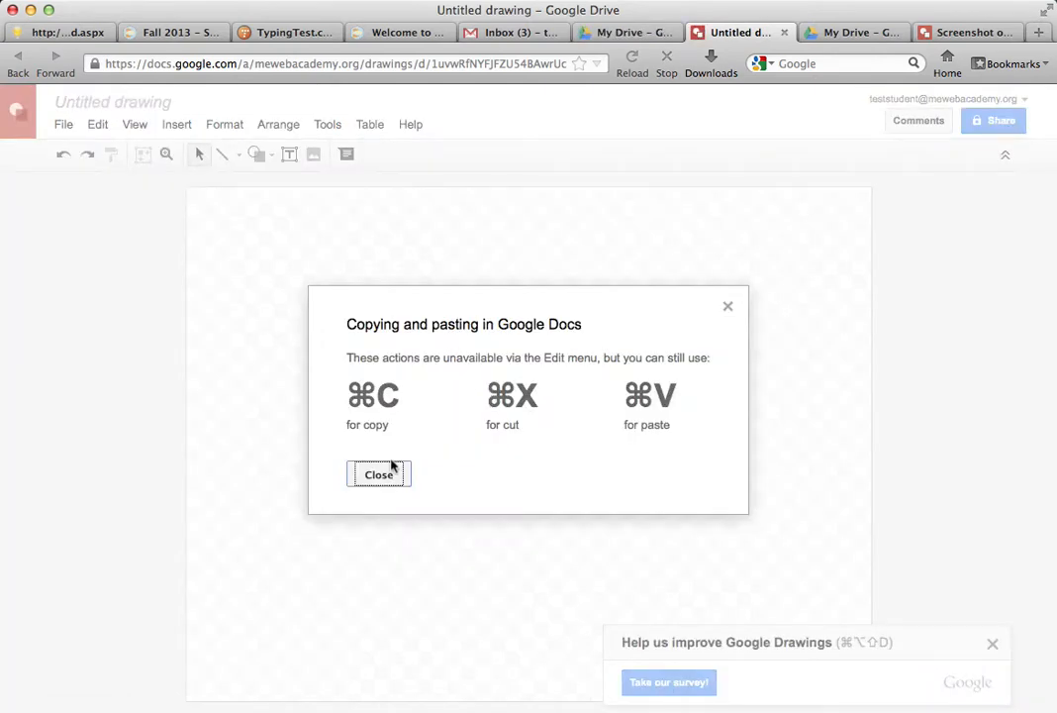
pyautogui.click(378, 473)
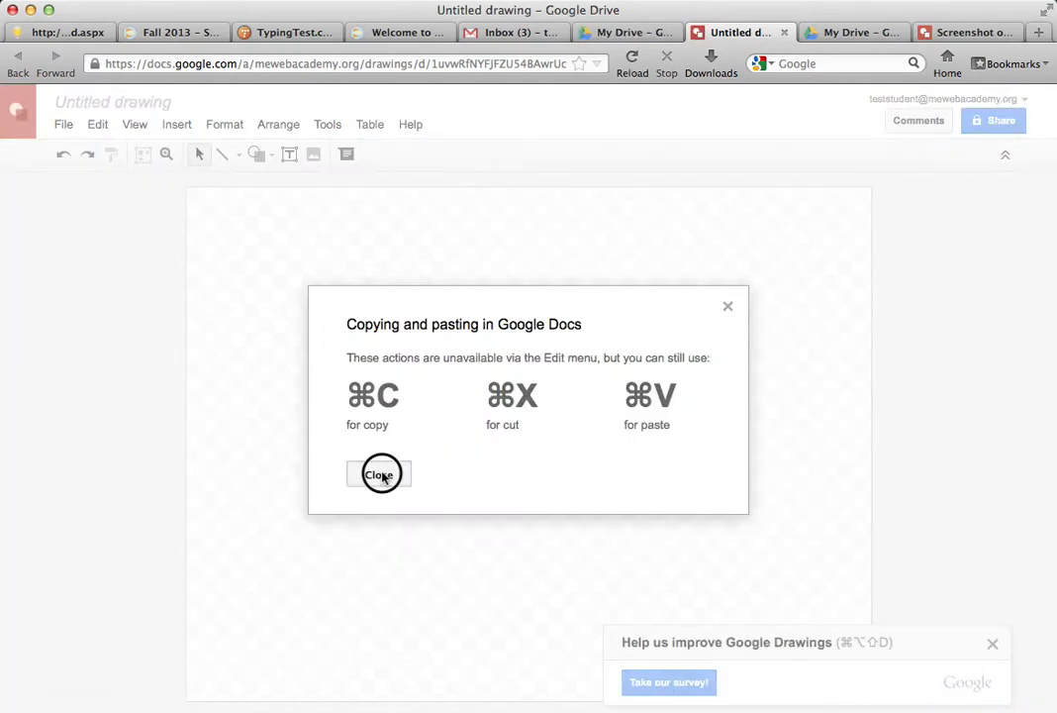
pyautogui.click(380, 474)
pyautogui.write('Barrentine')
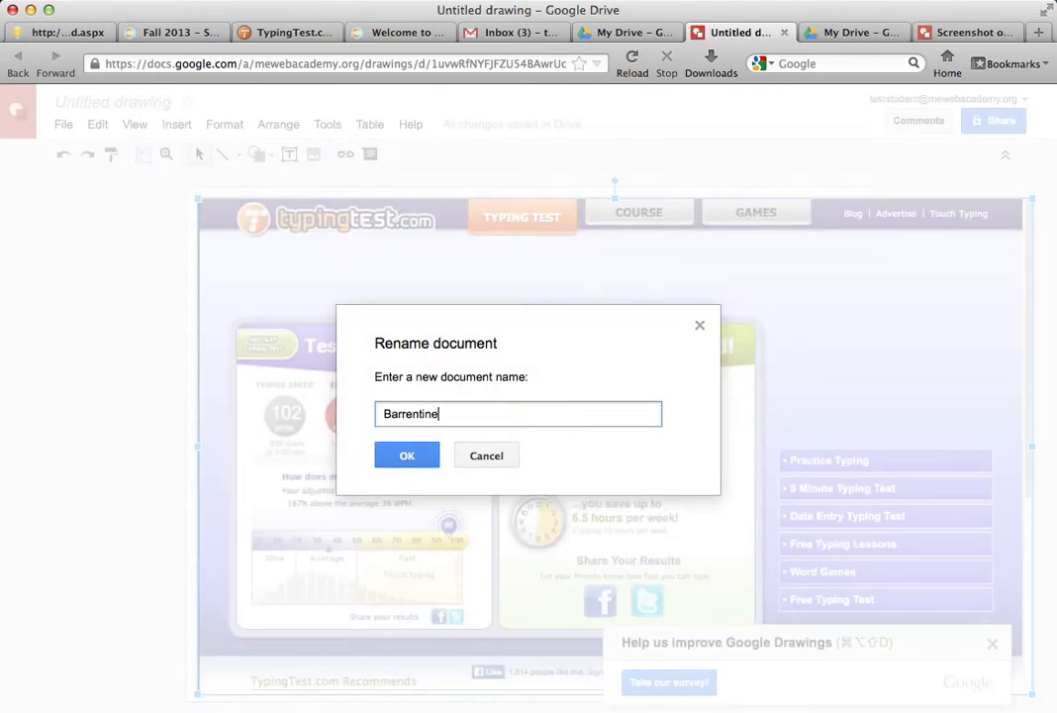
# - Rename the drawing to 'BarrentineSurfschool.typingtest' and confirm
pyautogui.write('Surfschool.t')
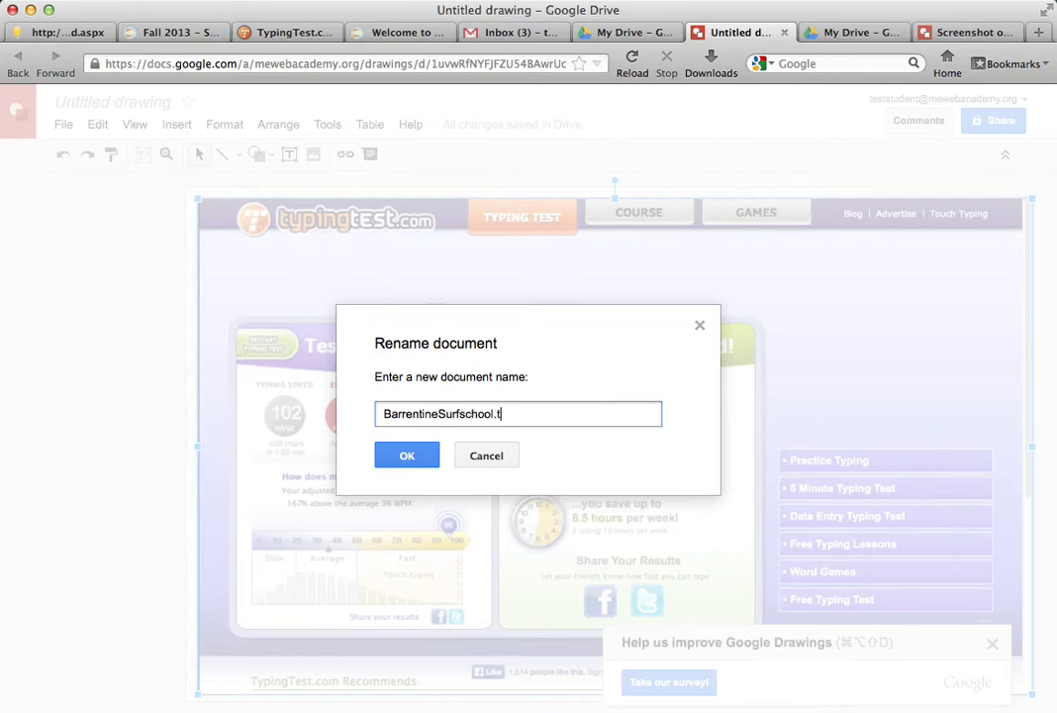
pyautogui.write('ypingtest')
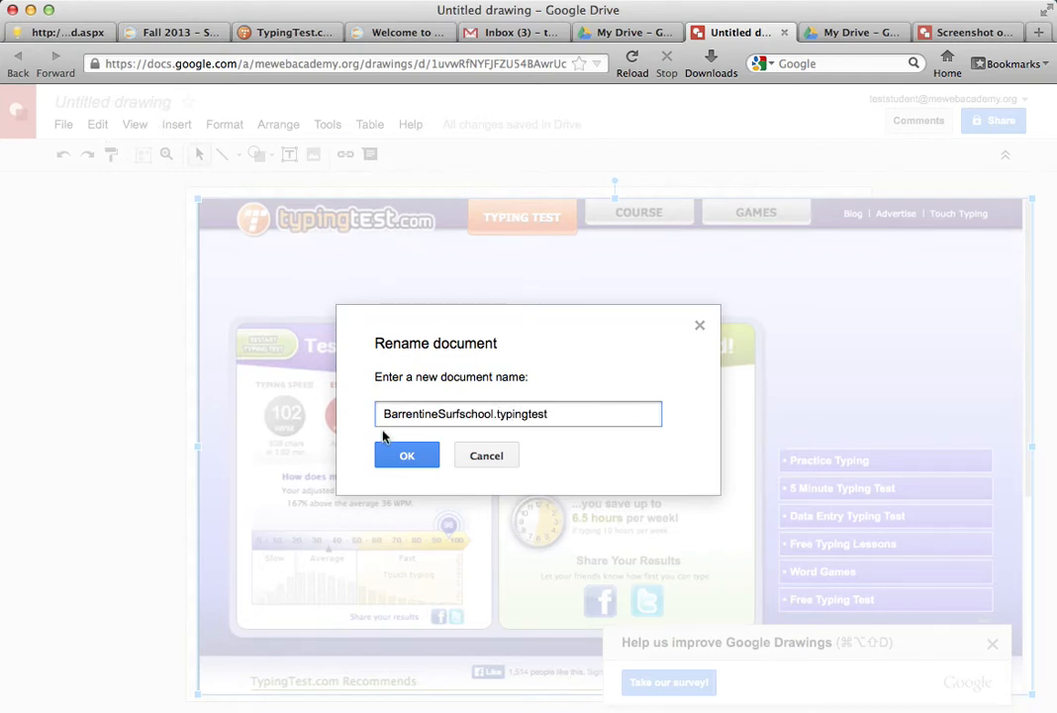
pyautogui.click(407, 456)
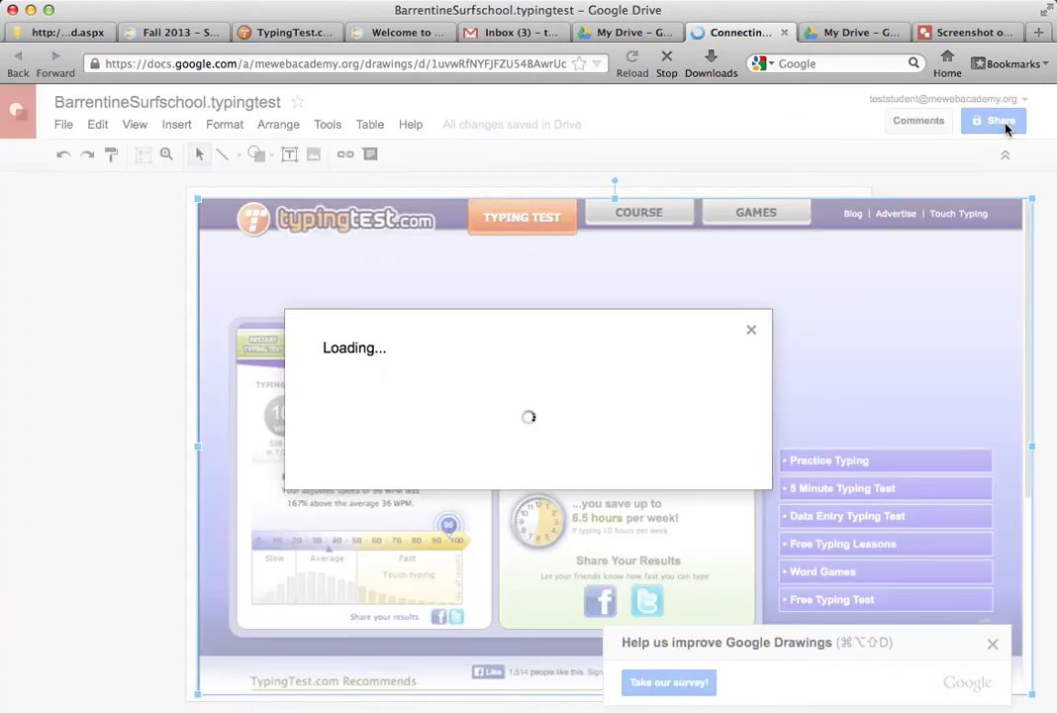
# - Let anyone at Metro East Web Academy with the link edit the drawing
pyautogui.click(1000, 120)
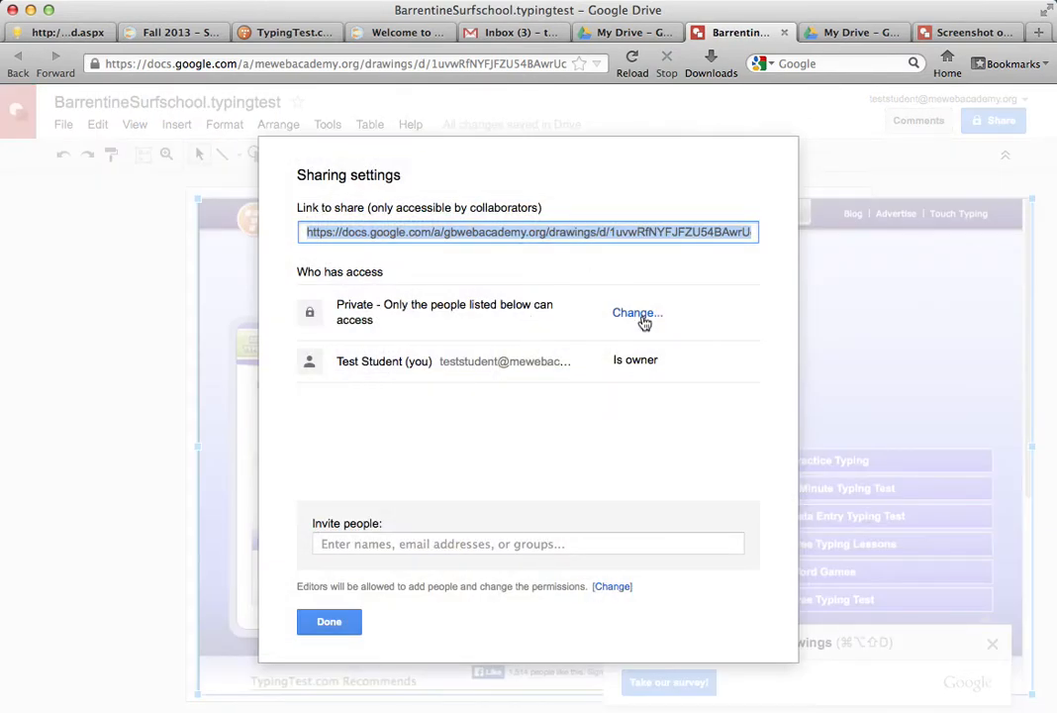
pyautogui.click(637, 311)
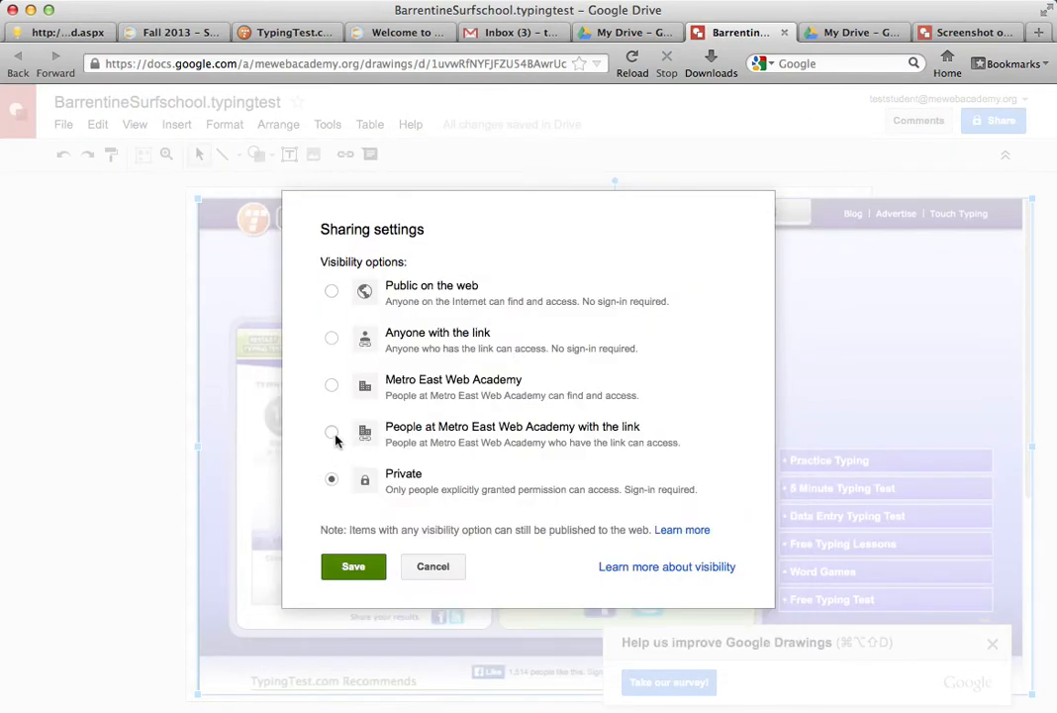
pyautogui.click(332, 432)
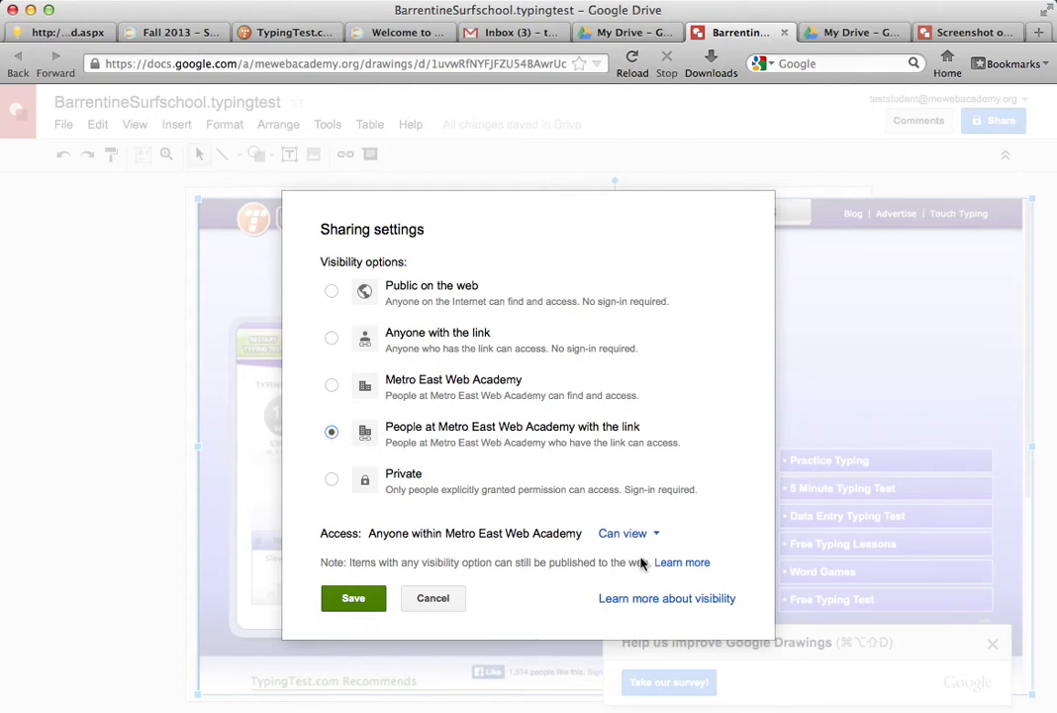
pyautogui.click(627, 533)
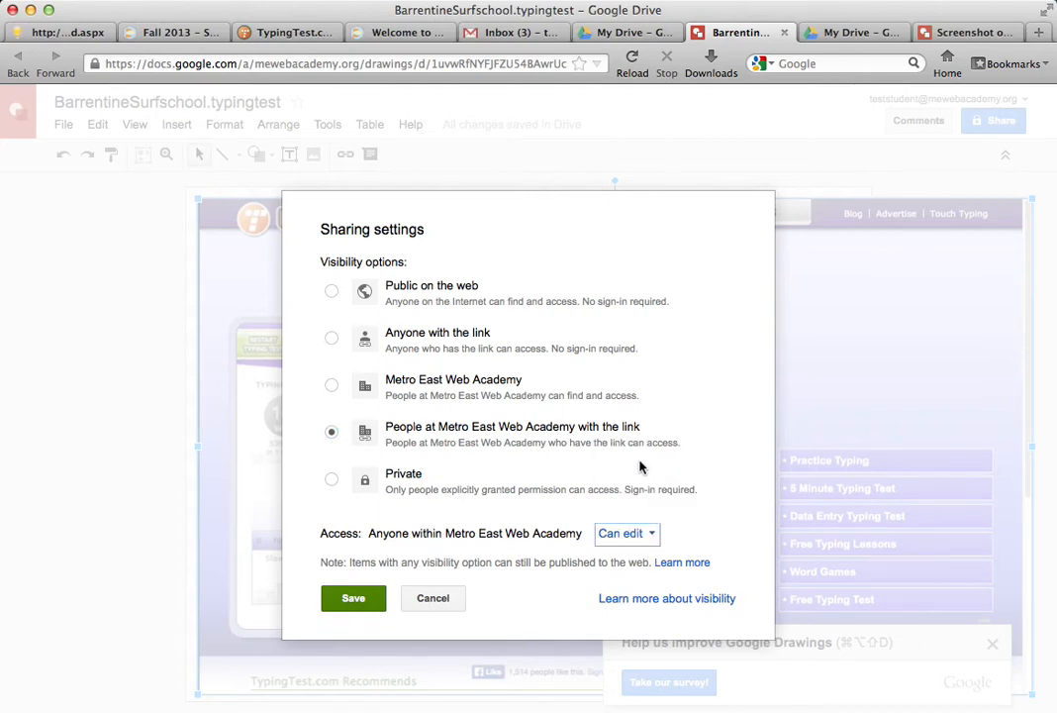
pyautogui.click(353, 598)
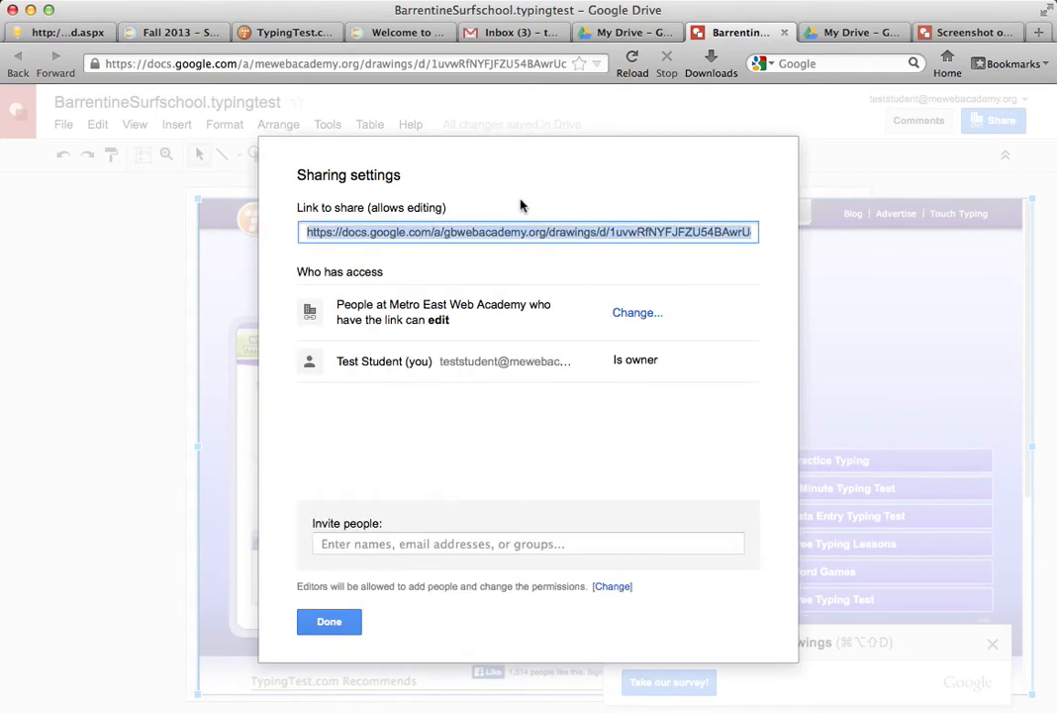
pyautogui.moveTo(551, 292)
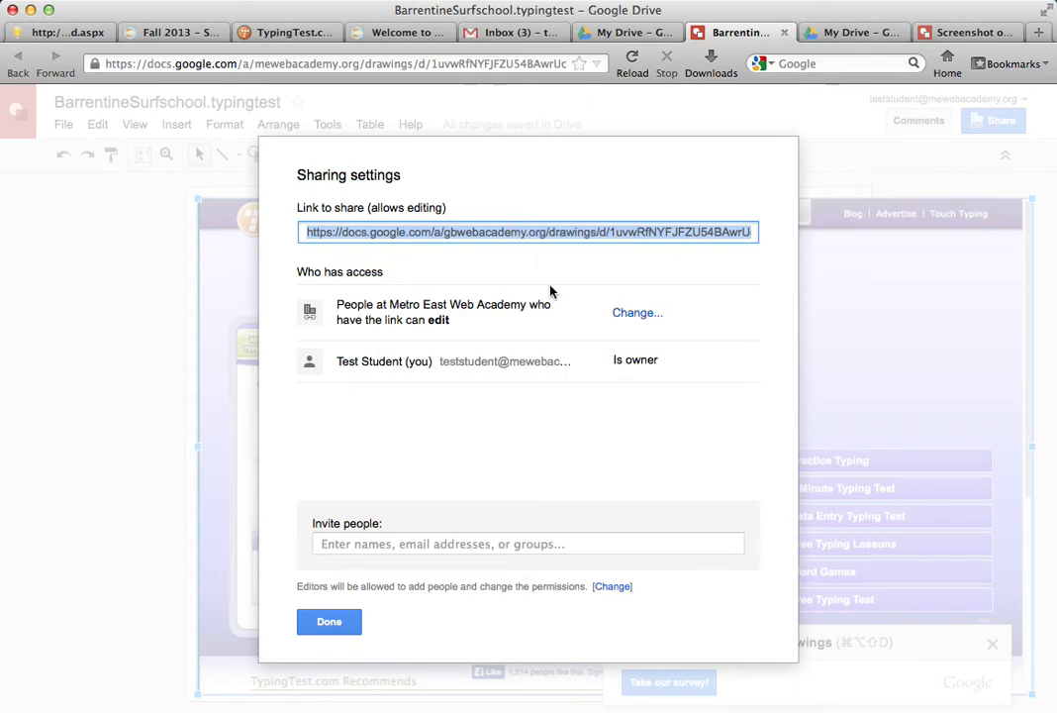
pyautogui.click(169, 33)
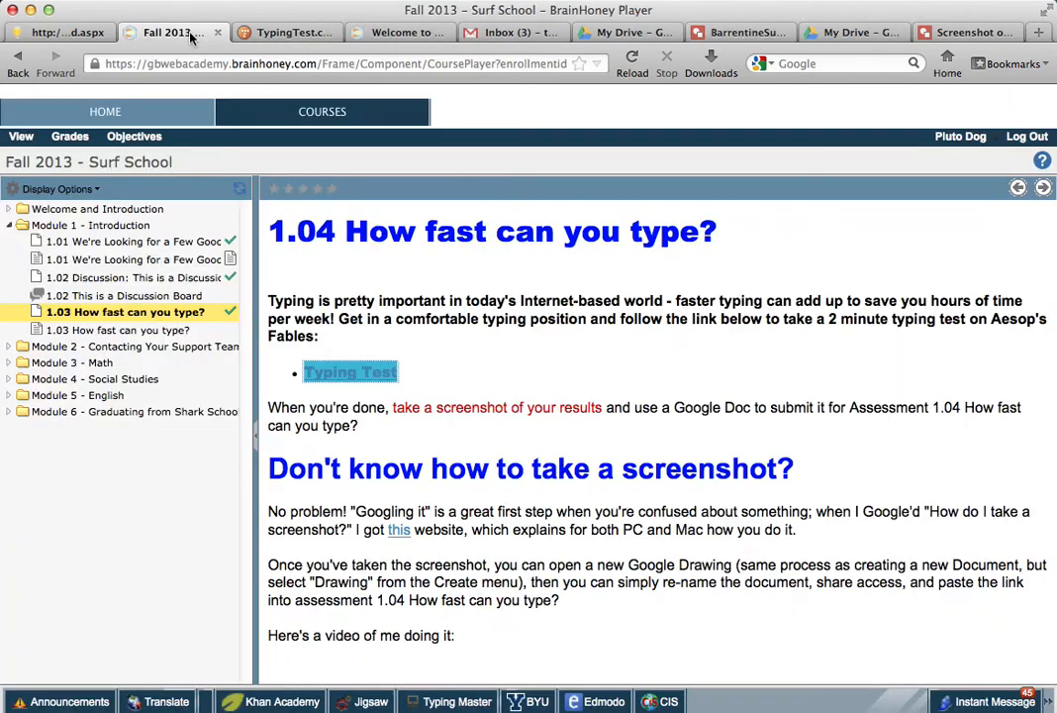
pyautogui.moveTo(139, 330)
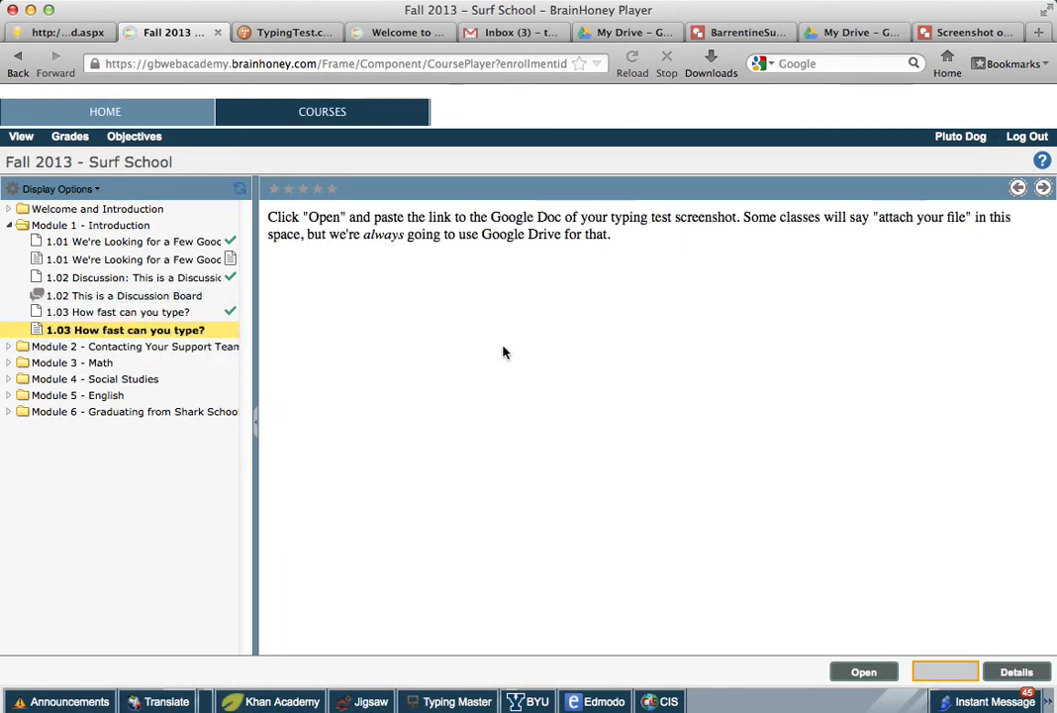
# - Open the '1.03 How fast can you type?' form and paste the drawing's share link
pyautogui.click(863, 672)
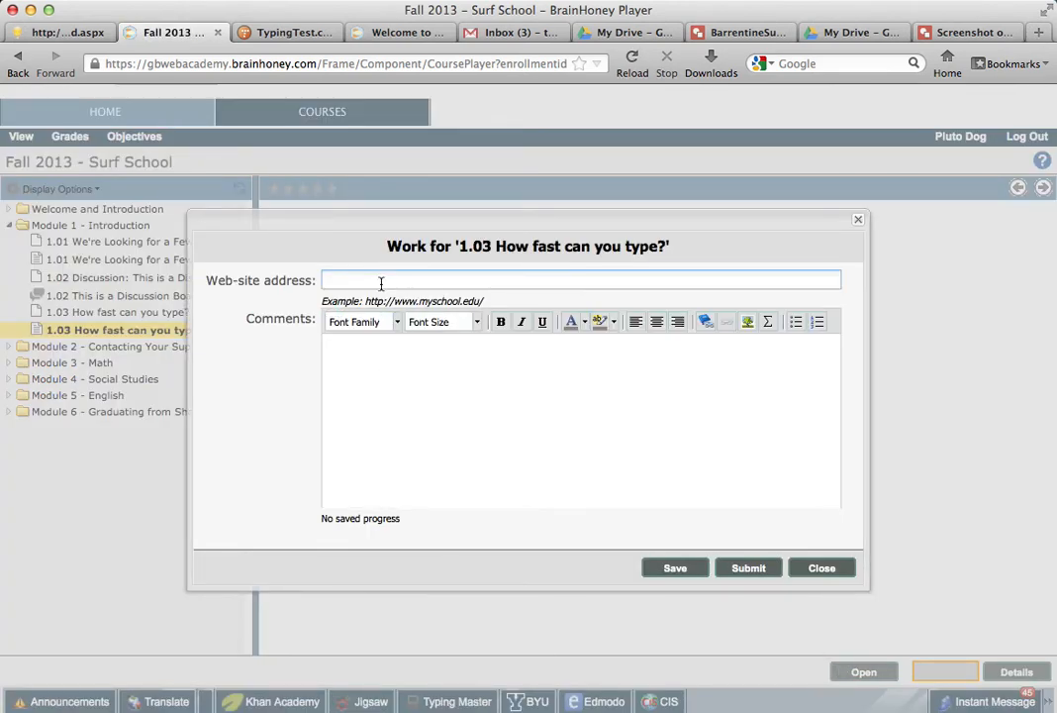
pyautogui.write('https://docs.google.com/a/gbwebacademy.org/drawings/d/1uvwRfNYFJFZU54BAwrUcauf35l5aEuGprl3C_gxSkSU/edit?usp=sharing')
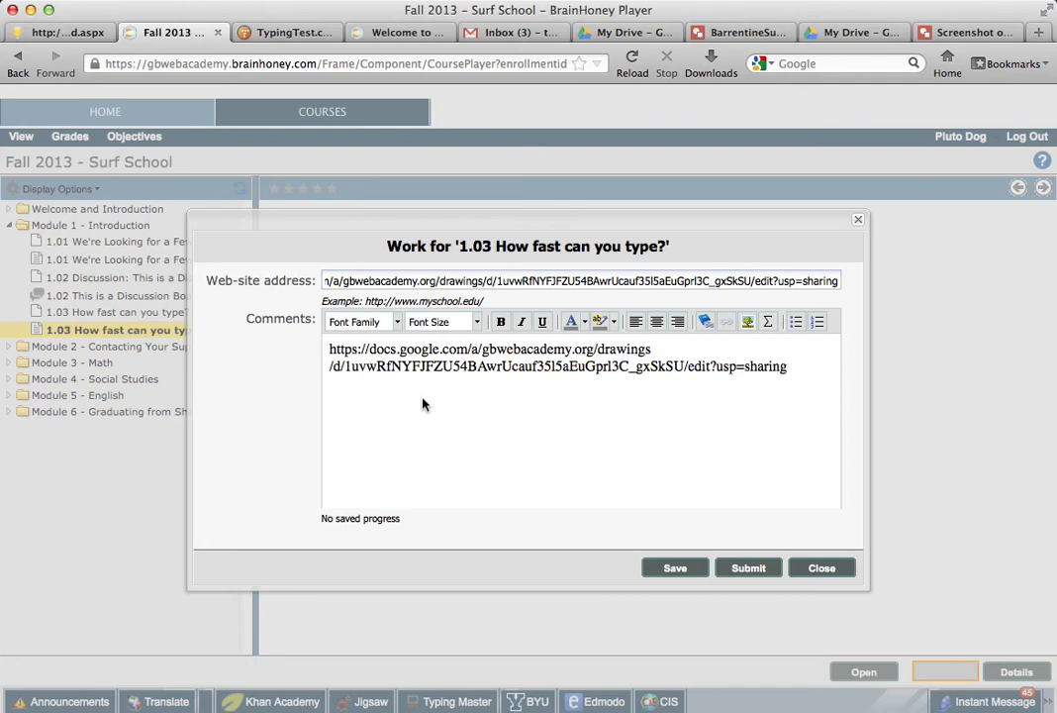